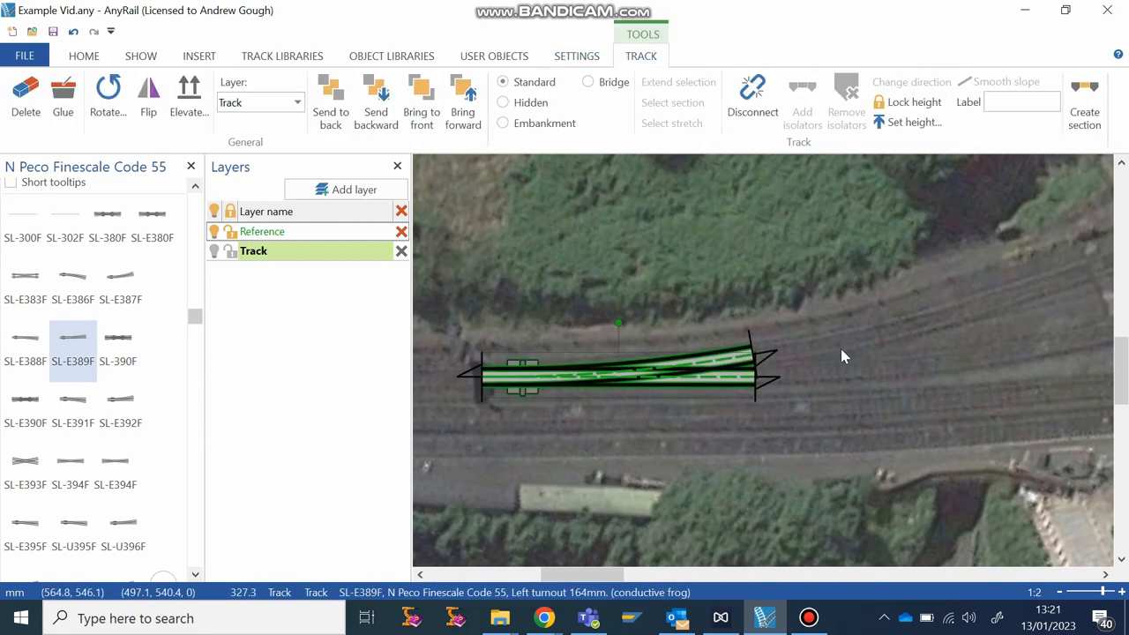
# - Add Peco Code 55 SL-E389F turnouts onto the existing tracks near the station
pyautogui.click(83, 55)
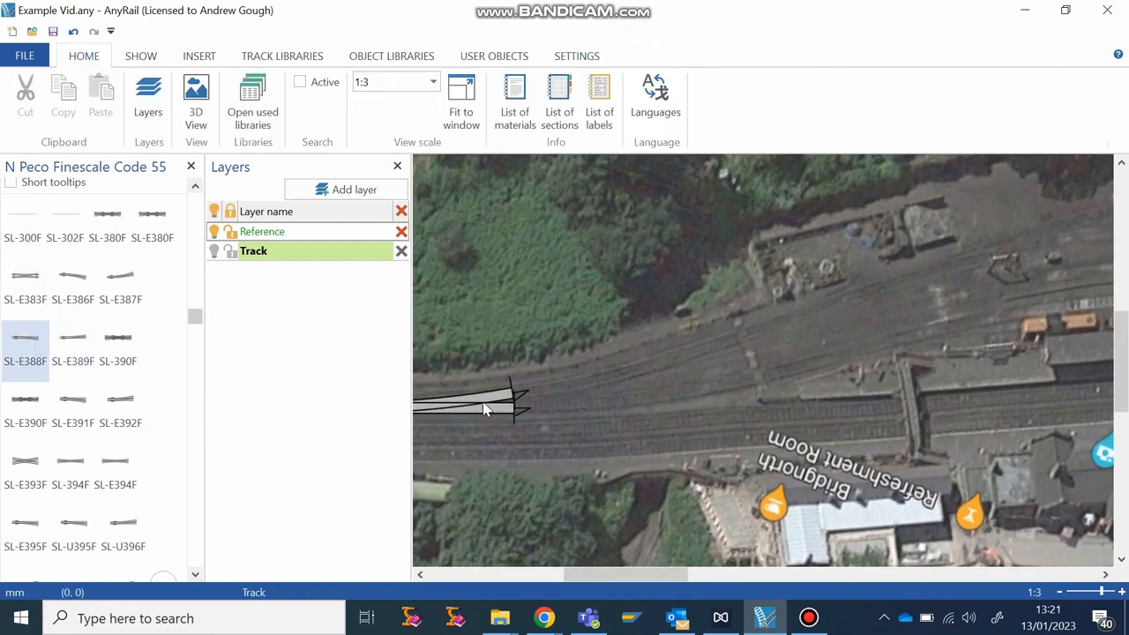
pyautogui.click(862, 344)
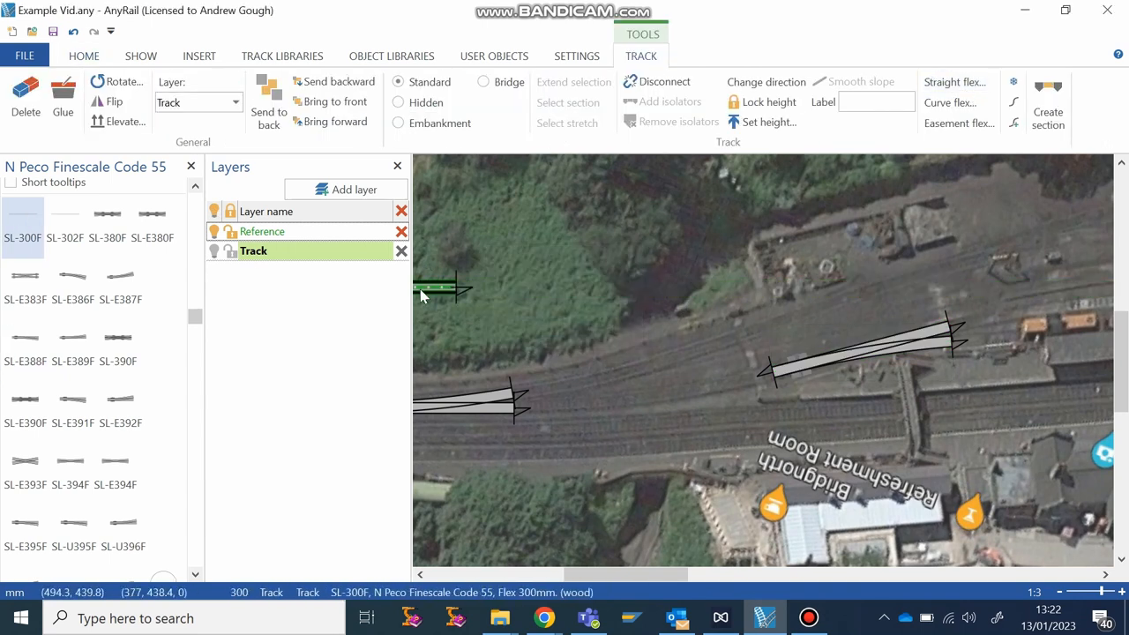
# - Run SL-300F flexible track from the turnout along the platform to its end
pyautogui.click(83, 55)
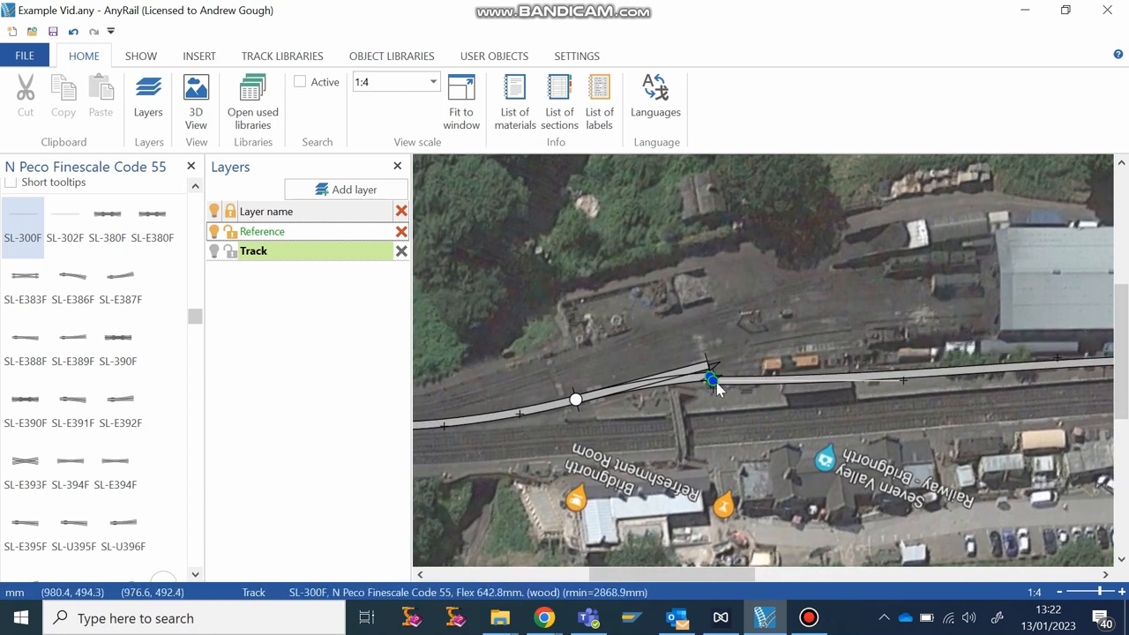
pyautogui.moveTo(720, 391); pyautogui.dragTo(732, 372)
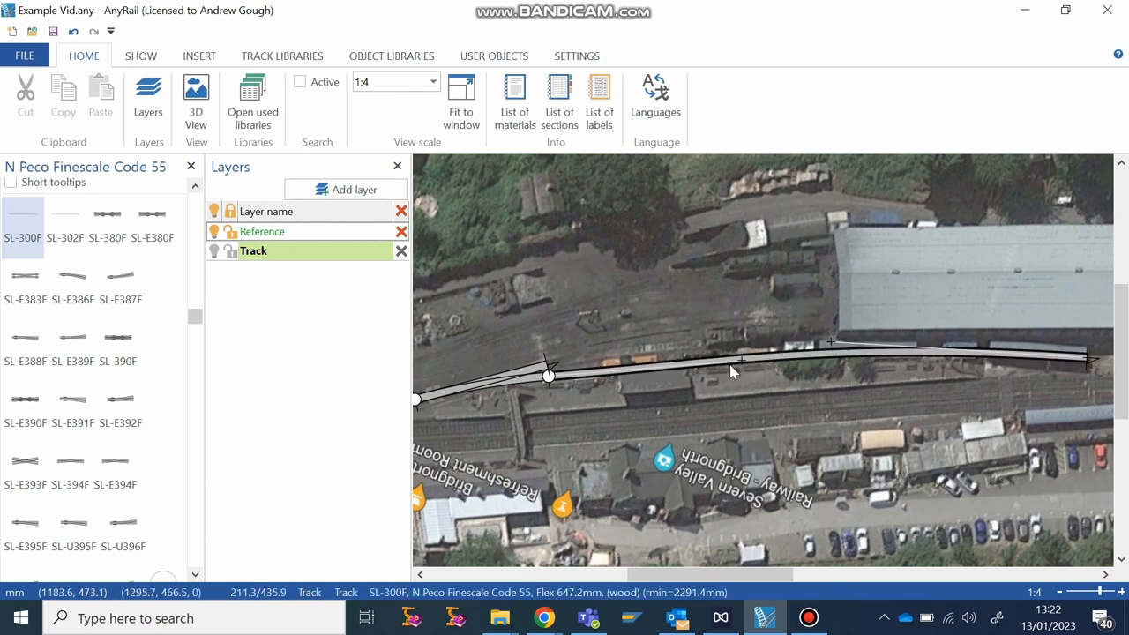
pyautogui.click(195, 99)
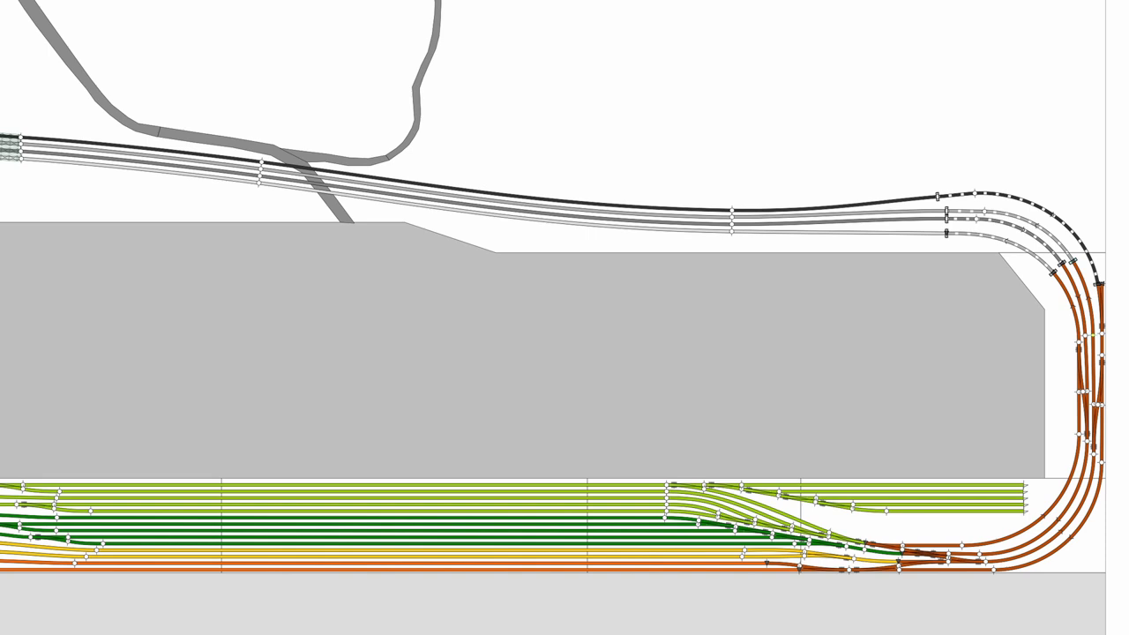
pyautogui.scroll(-3)
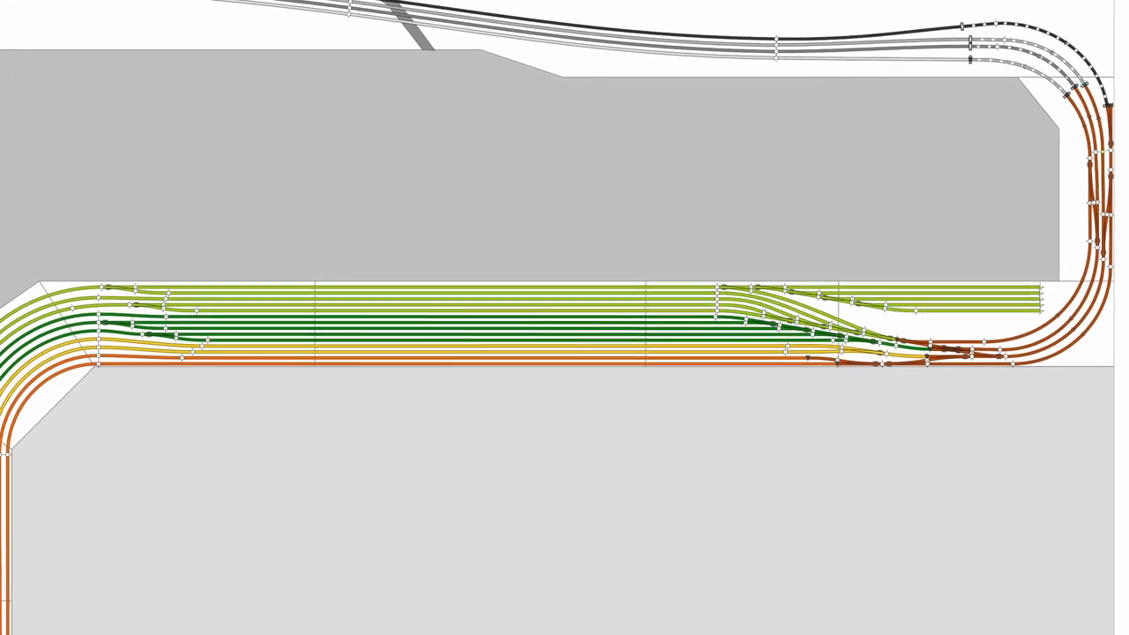
pyautogui.scroll(-3)
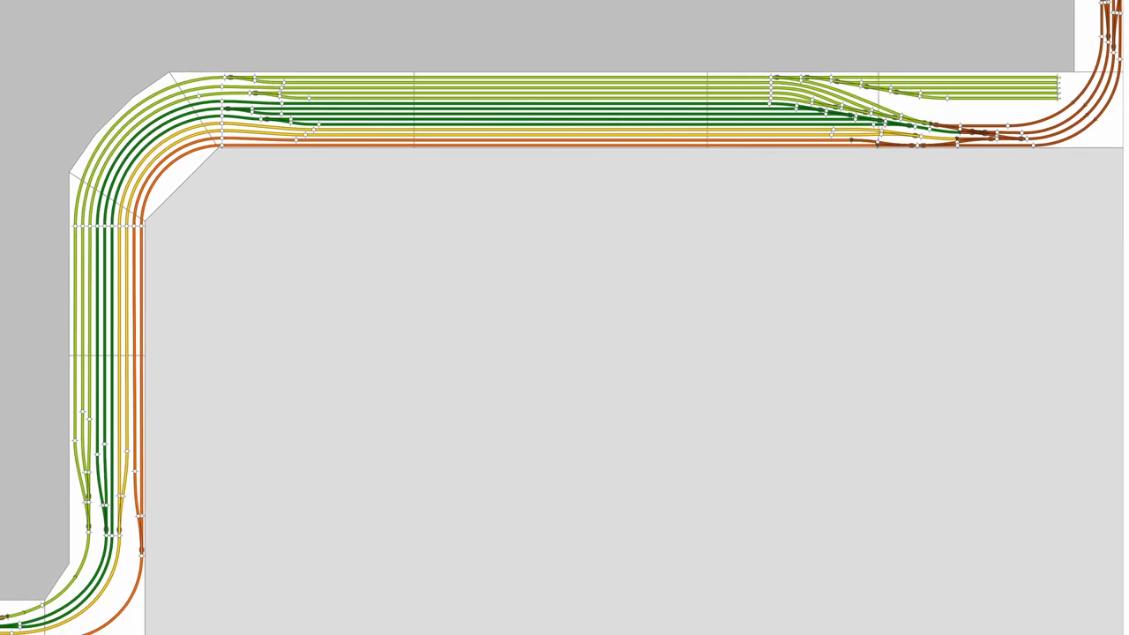